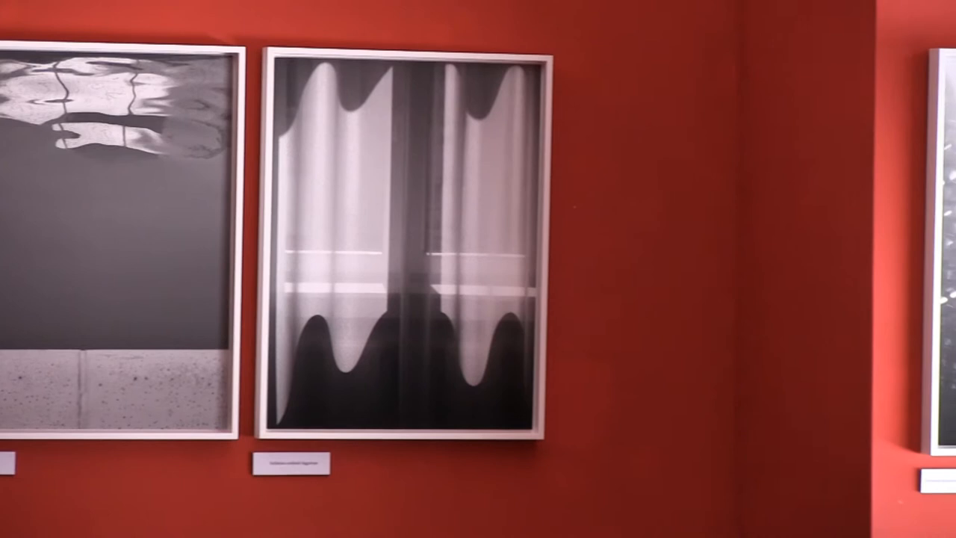
pyautogui.hscroll(3)
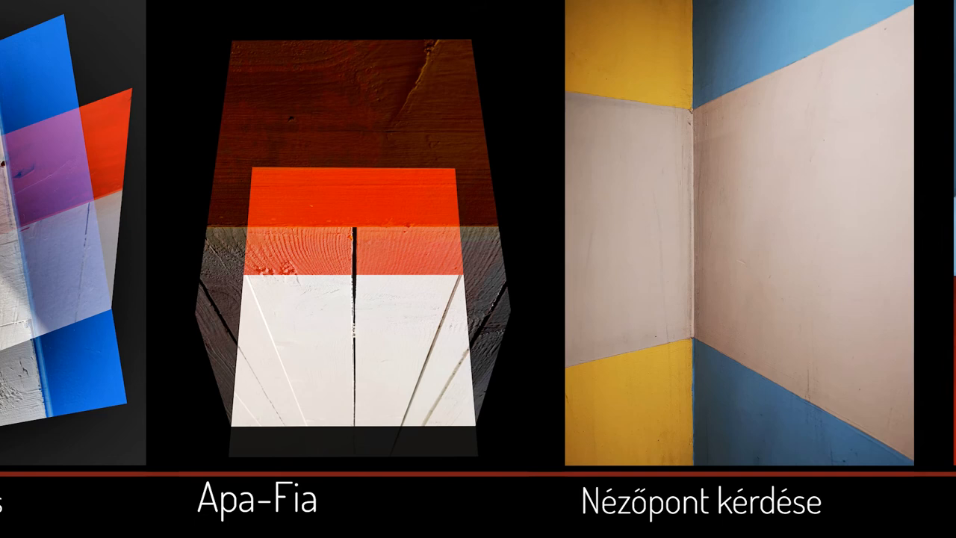
pyautogui.hscroll(3)
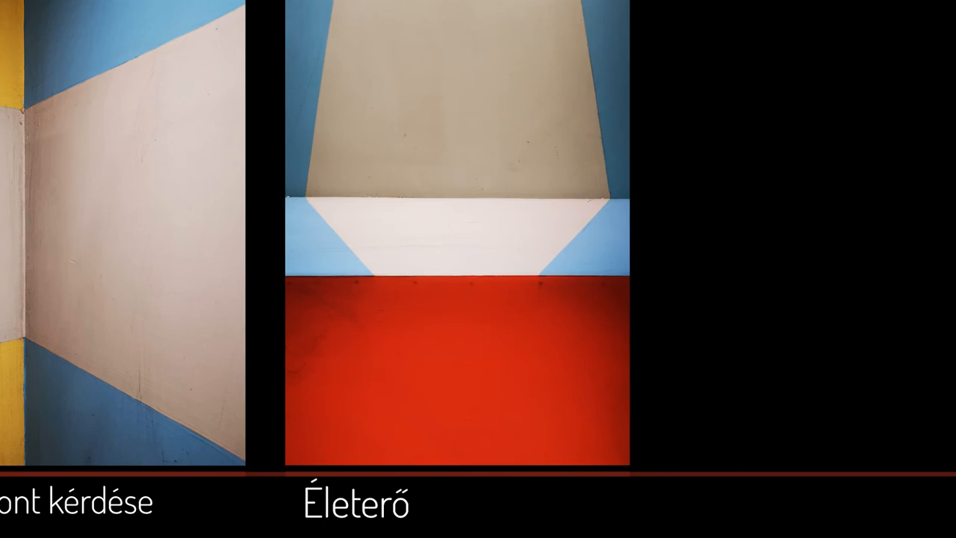